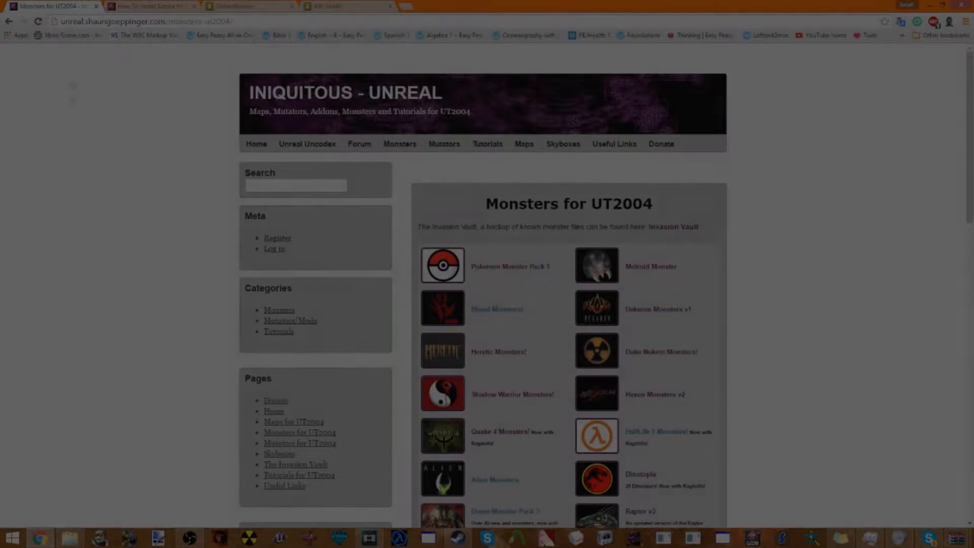
Step: Switch to the 'How To Install Satore Monster Pack' guide and download SatoreMonsterPackv120
key("ctrl+a")
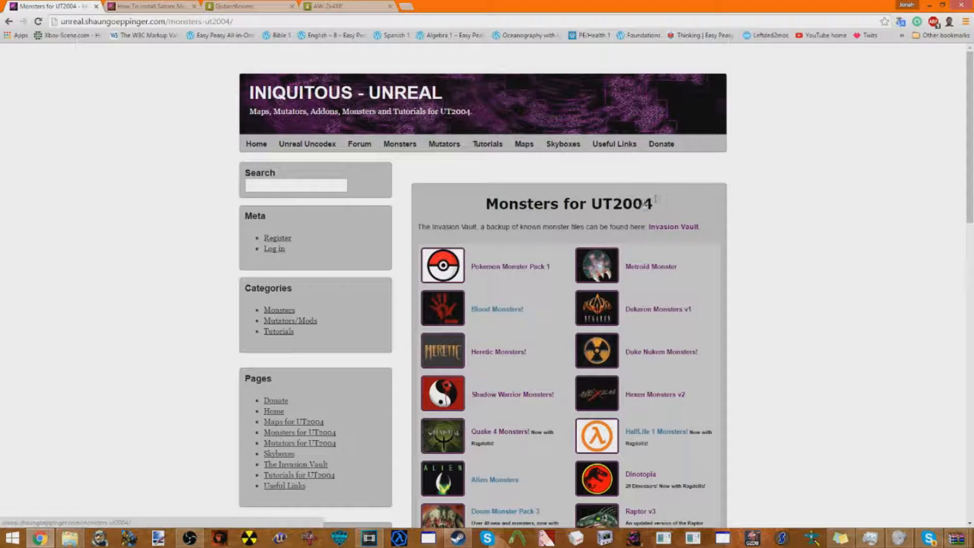
left_click(149, 5)
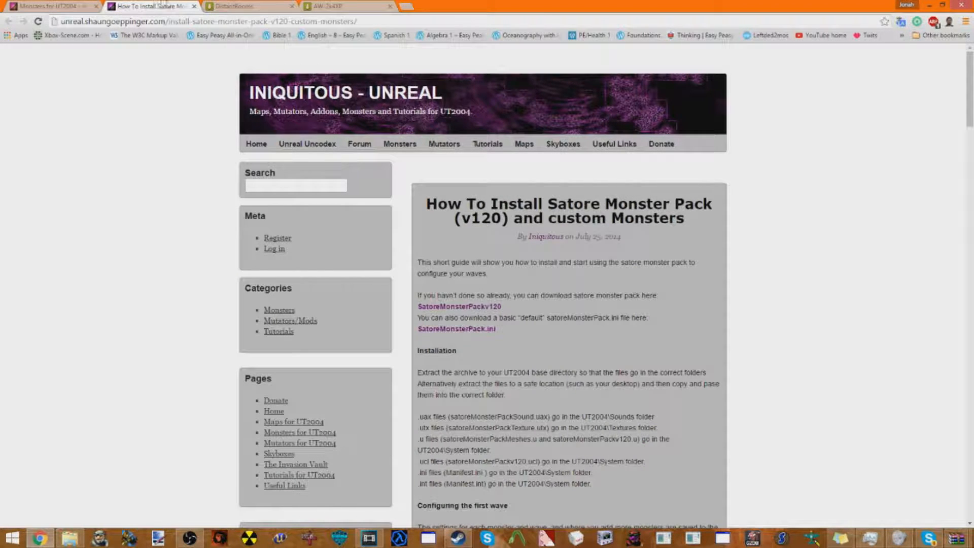
left_click_drag(452, 262, 458, 273)
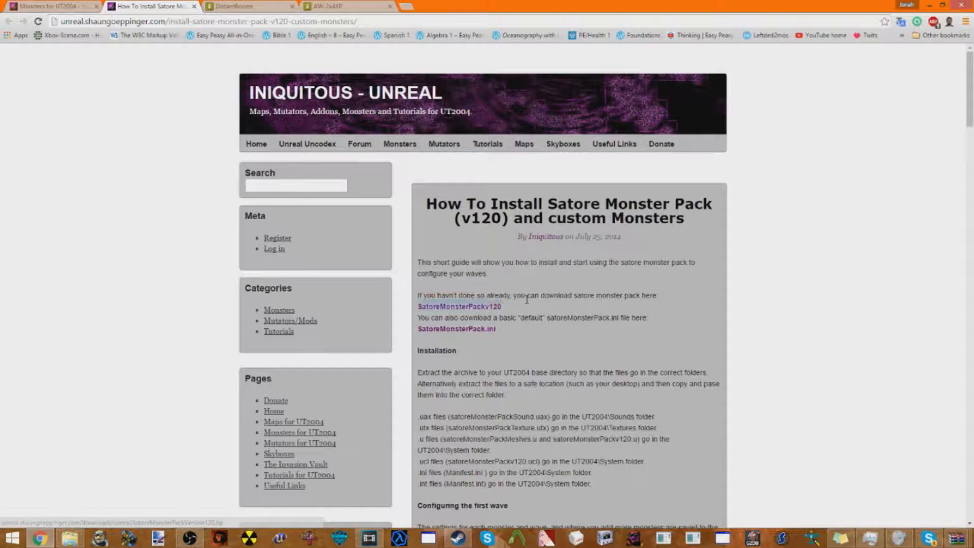
double_click(456, 328)
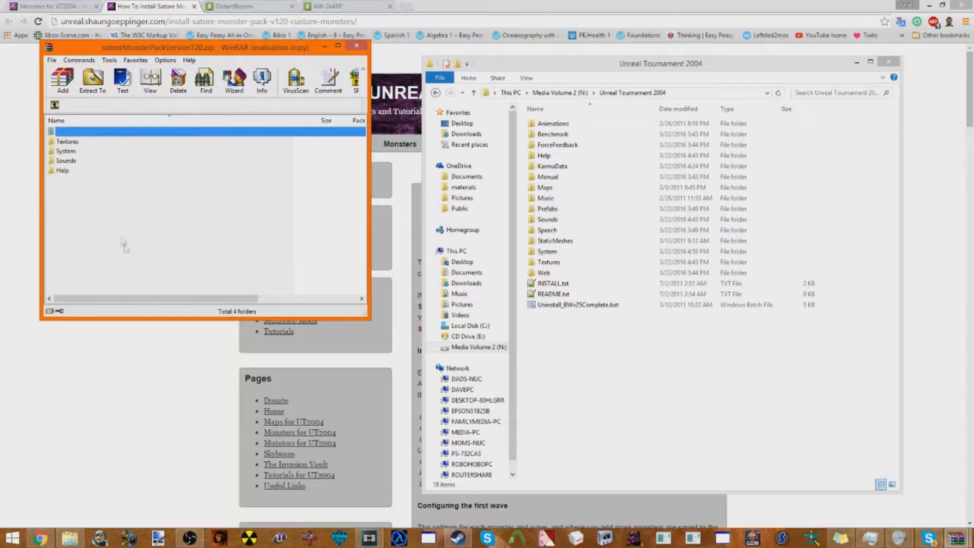
Step: Close the satoreMonsterPackVersion120.zip archive in WinRAR
key("ctrl+a")
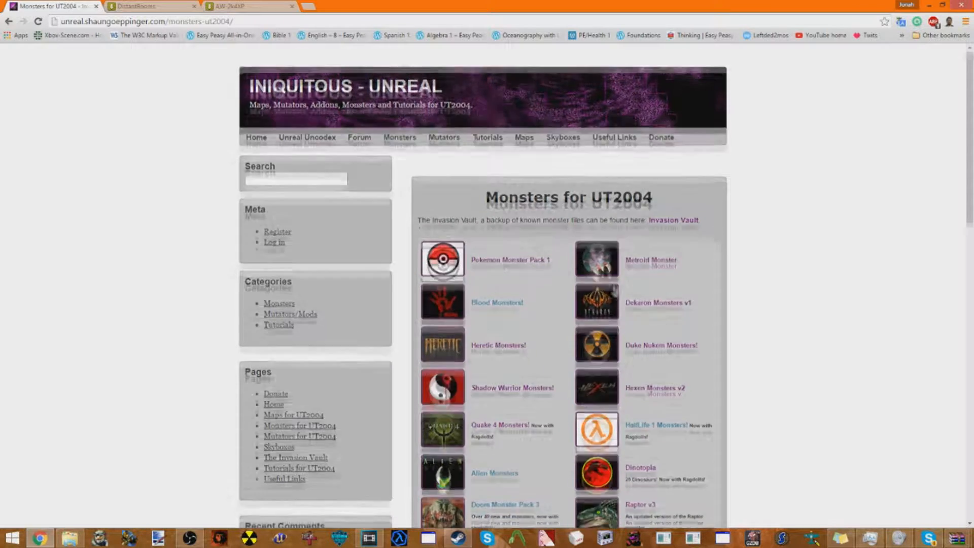
Step: Scroll down through the Monsters for UT2004 page
scroll("down", 3)
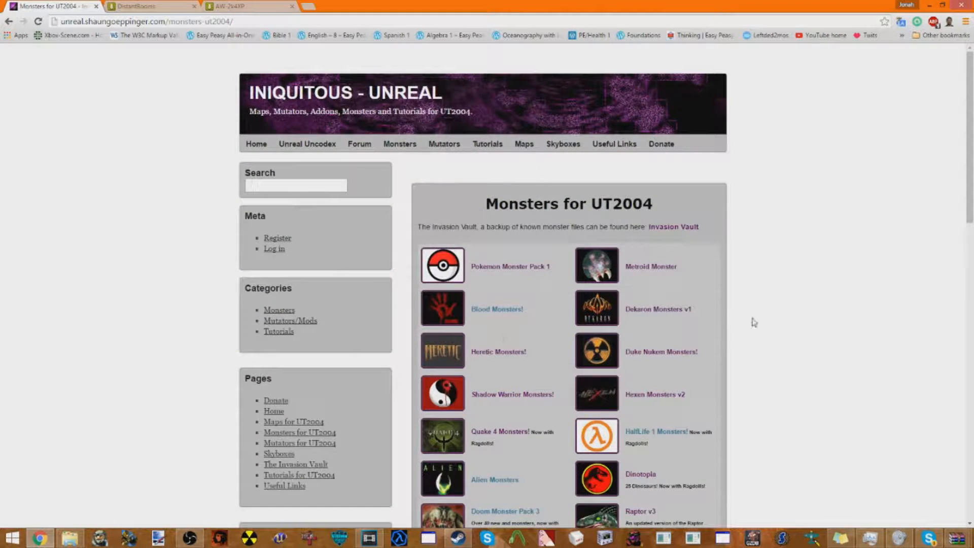
scroll("down", 3)
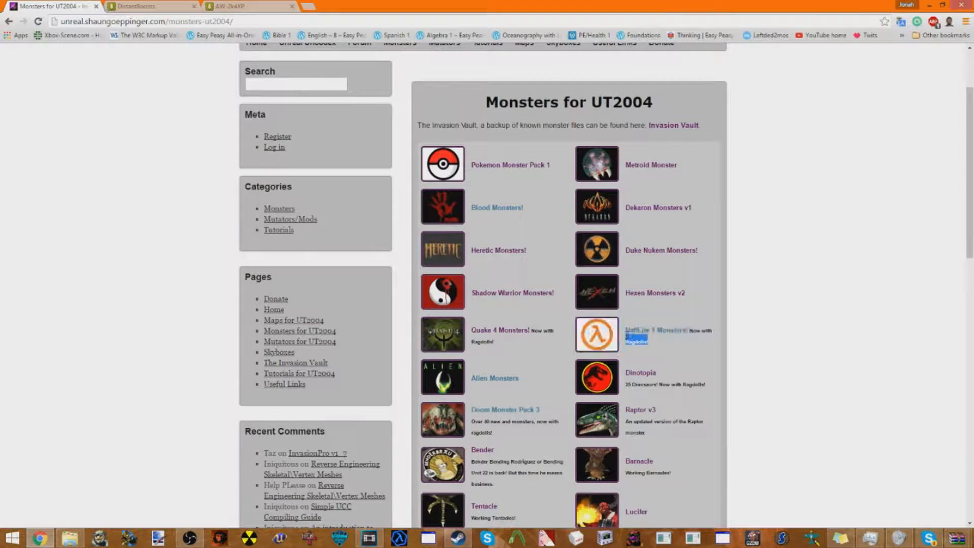
scroll("down", 3)
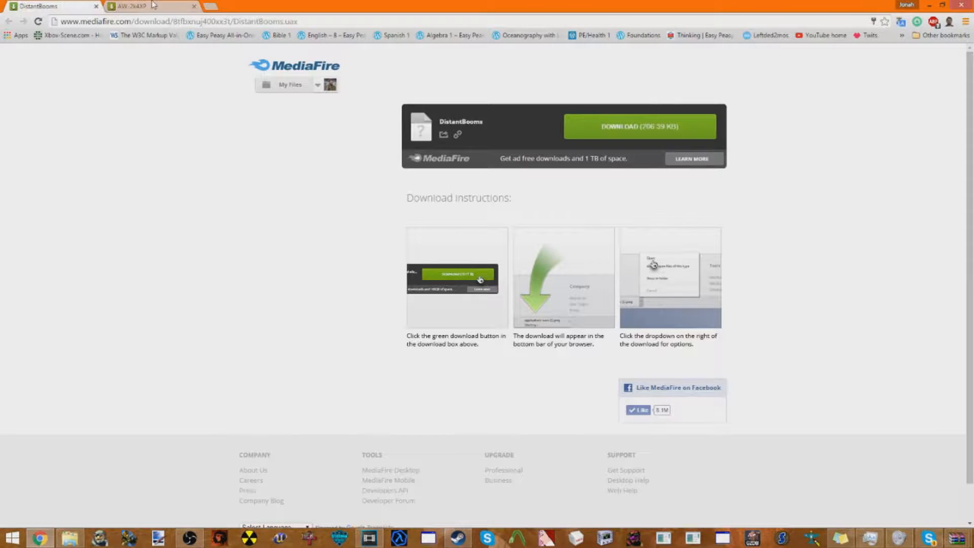
left_click(149, 6)
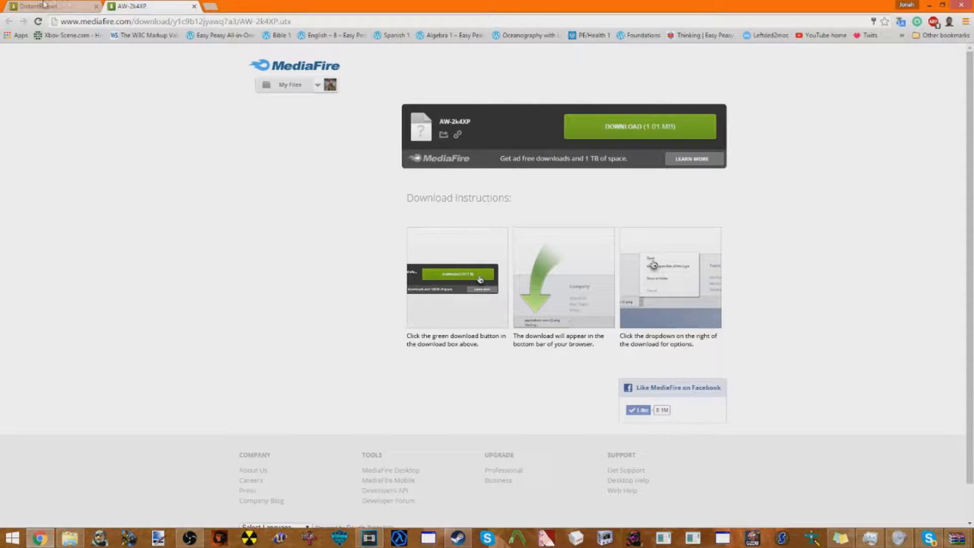
left_click(50, 6)
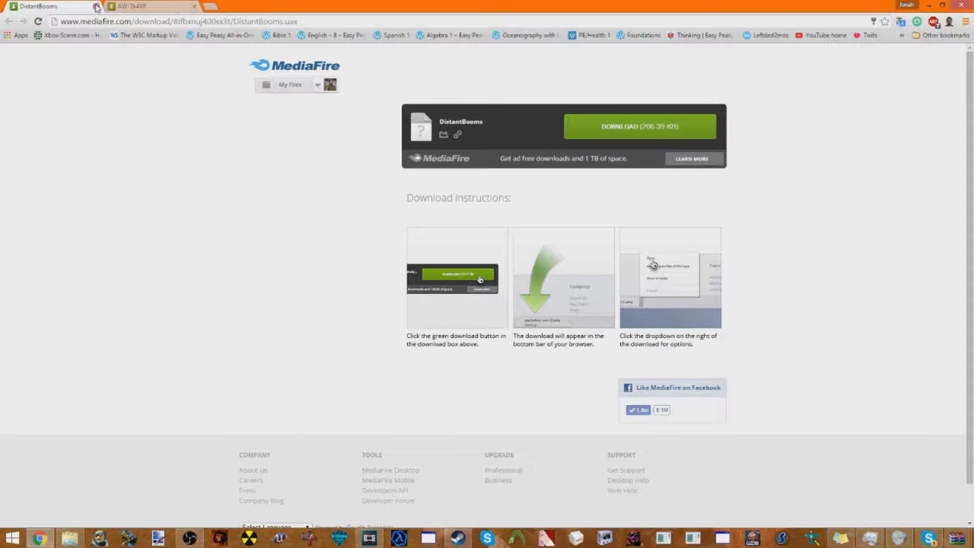
Step: Open the Unreal Tournament 2004 folder, look inside Sounds, and go back
double_click(460, 122)
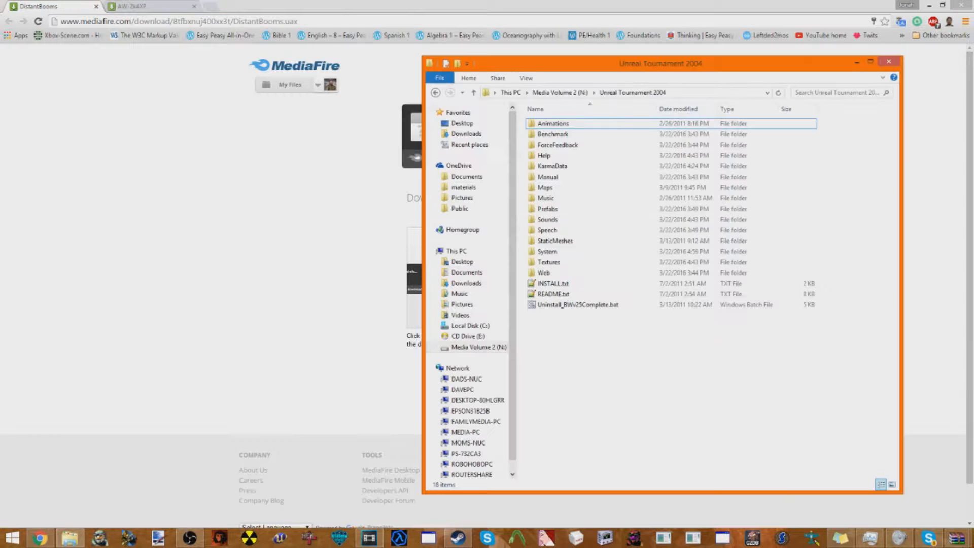
double_click(548, 219)
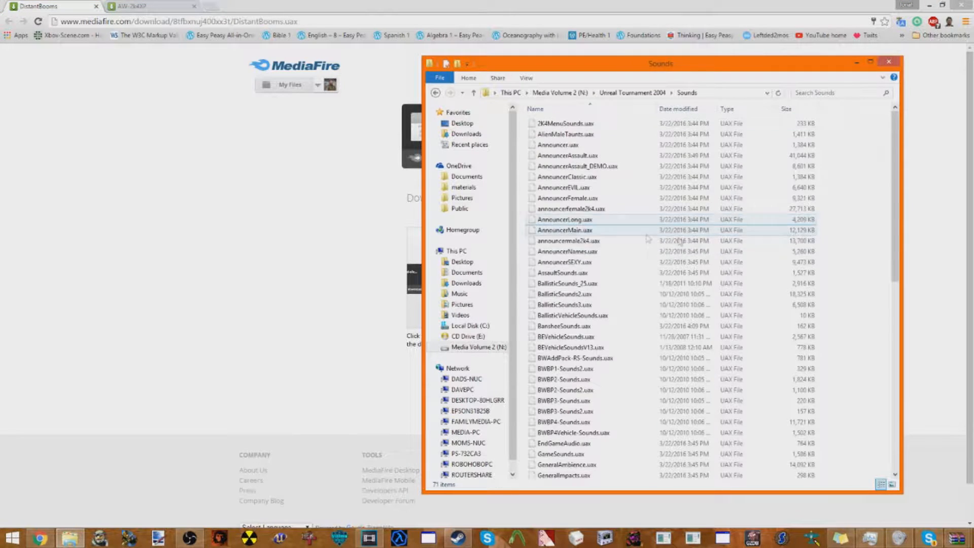
left_click(633, 93)
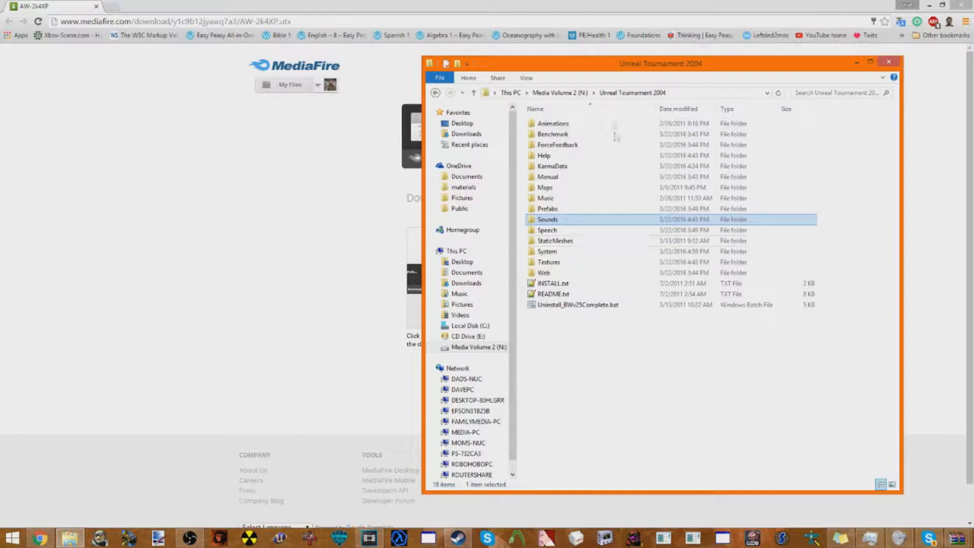
Step: Browse the Animations folder, then open Textures and minimize Chrome
double_click(551, 166)
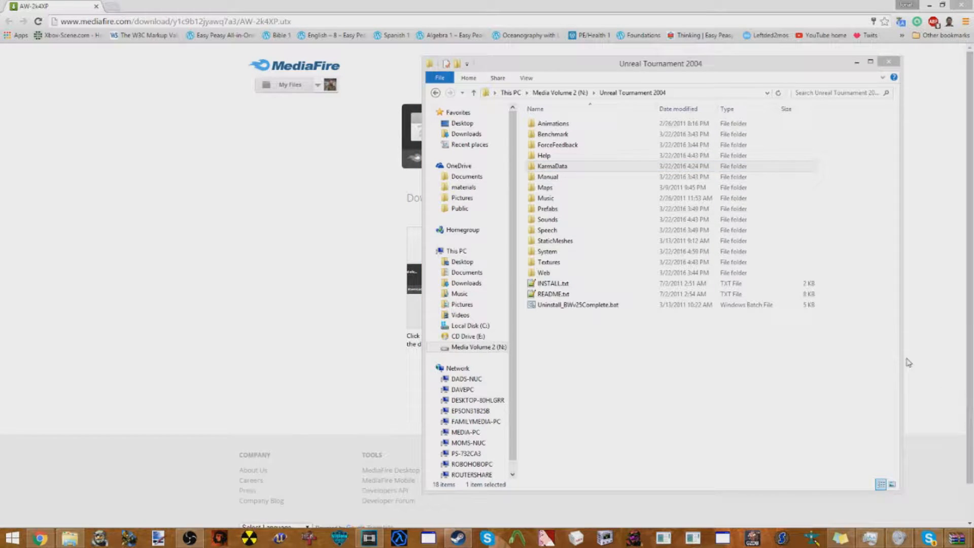
left_click(457, 250)
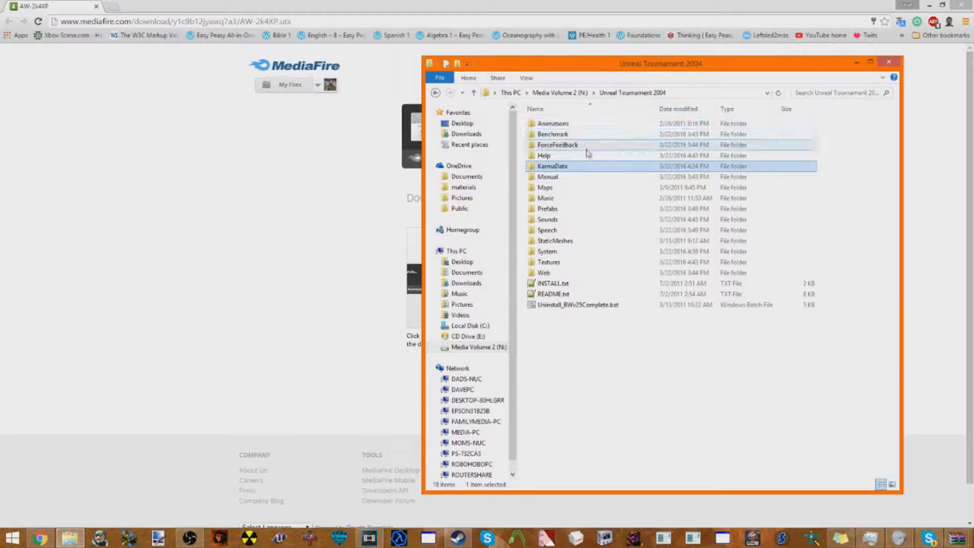
left_click(552, 133)
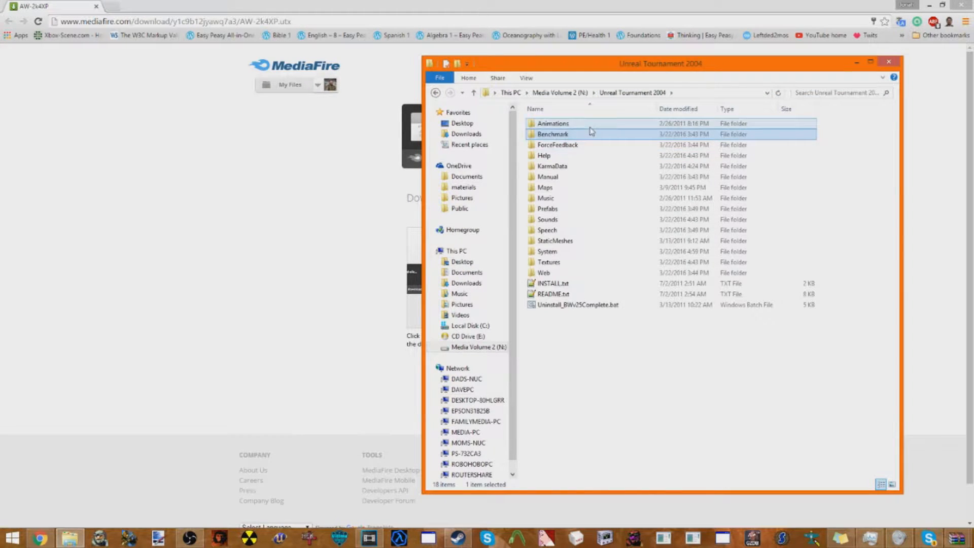
double_click(553, 122)
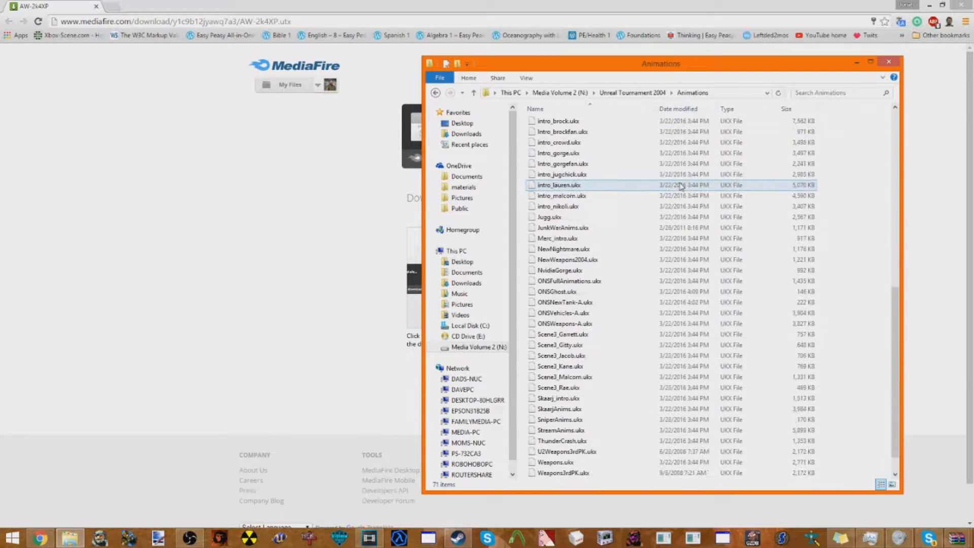
left_click(633, 92)
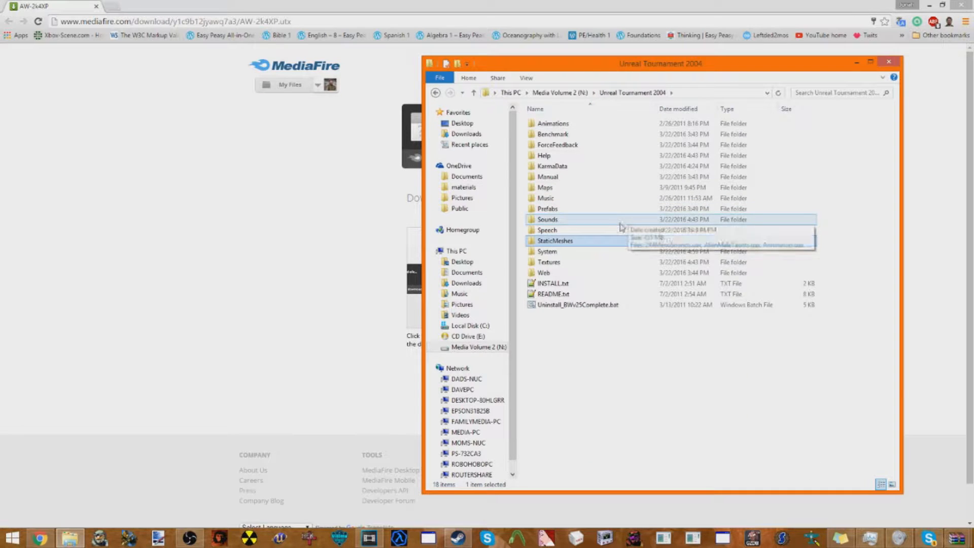
double_click(548, 261)
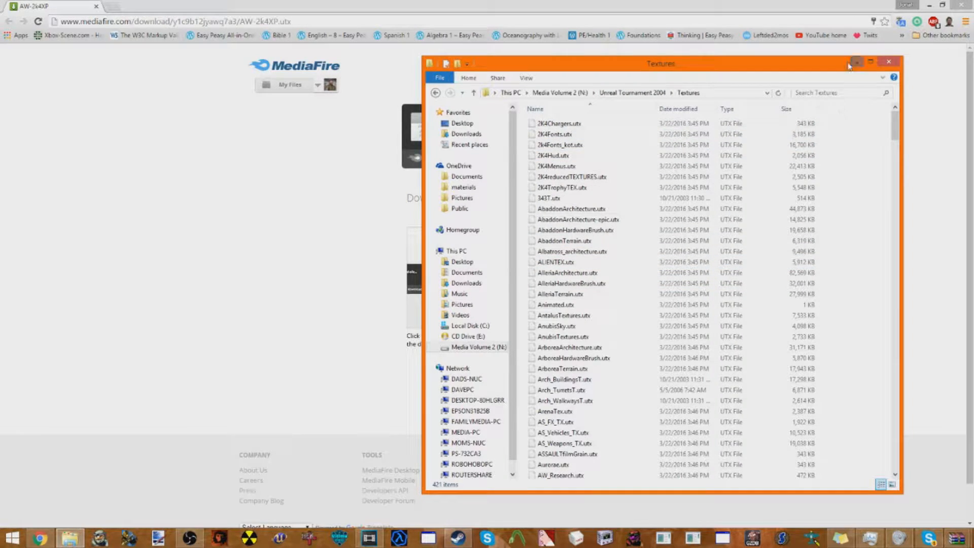
left_click(888, 61)
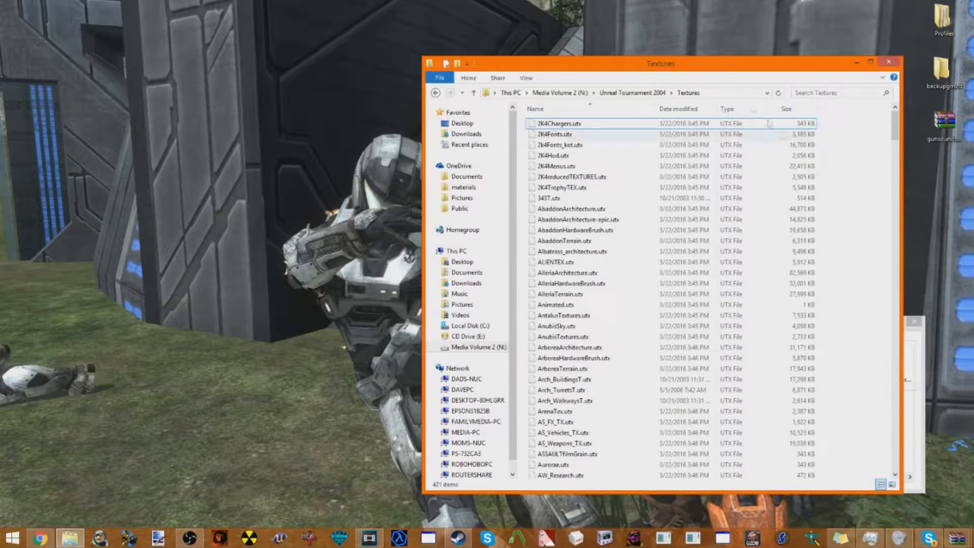
Step: Open DoomMonsterPackv3.zip in WinRAR from its context menu
right_click(385, 186)
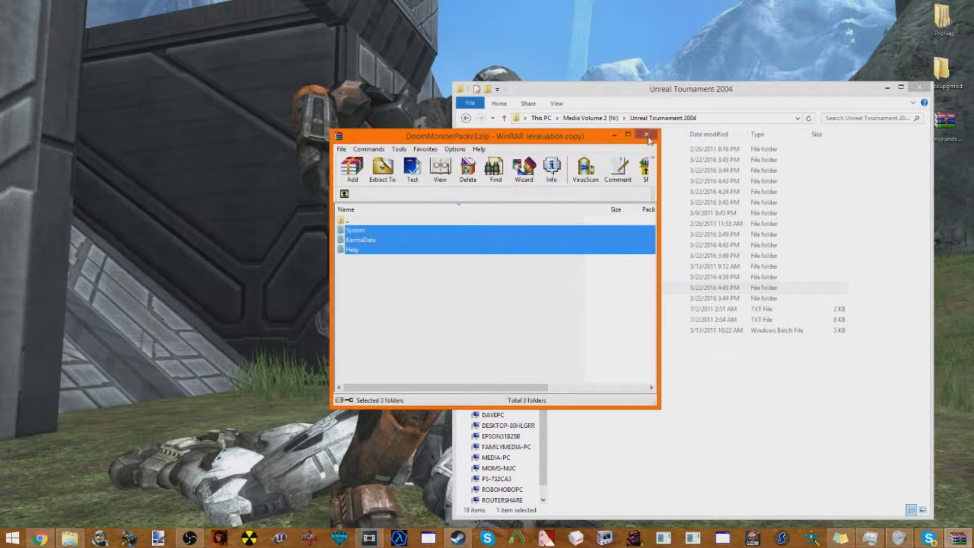
Step: Close the Doom Monster Pack archive and reopen Unreal Tournament 2004 via Media Volume 2
left_click(646, 135)
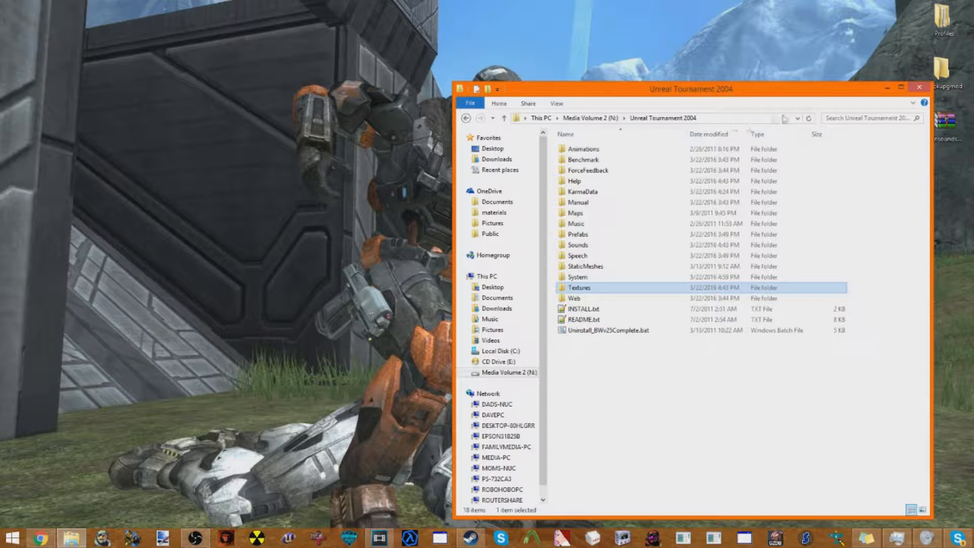
left_click(490, 118)
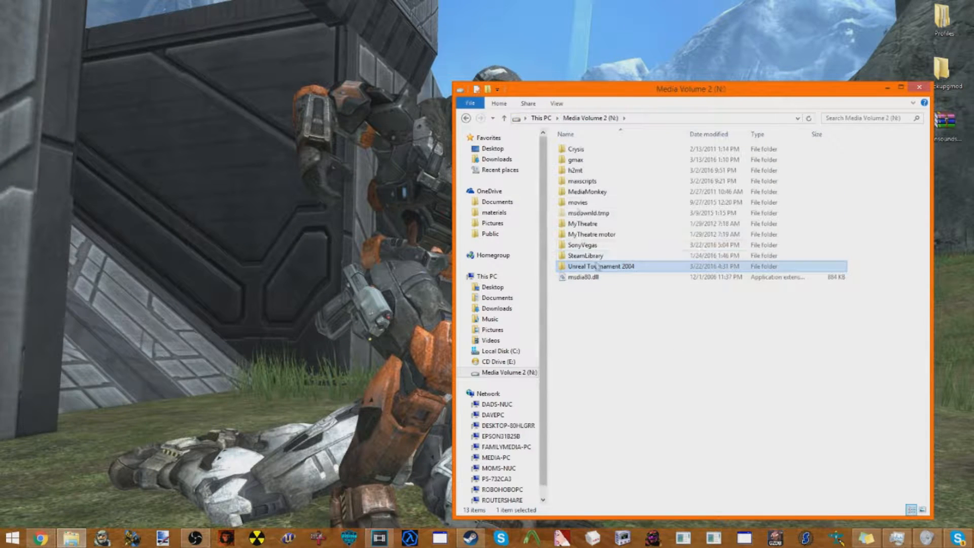
left_click(582, 277)
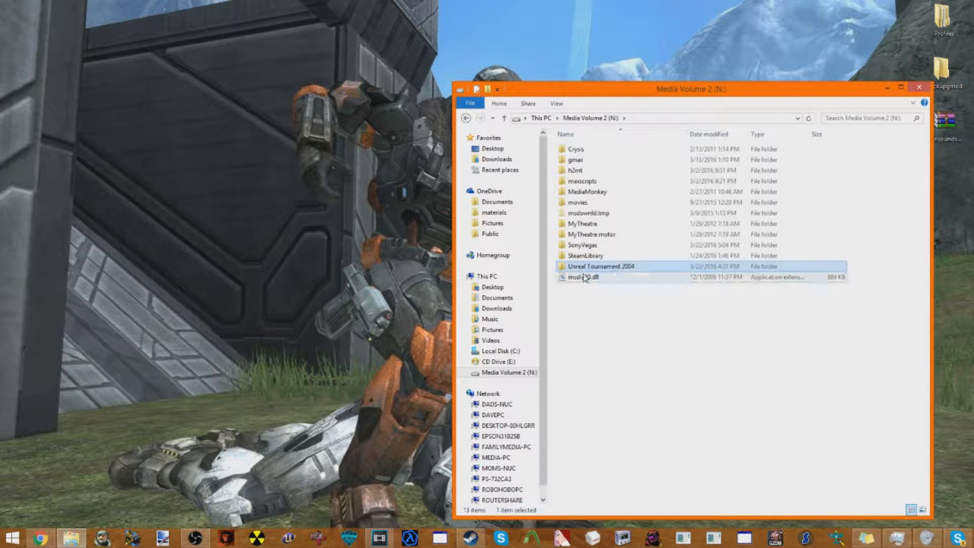
double_click(601, 266)
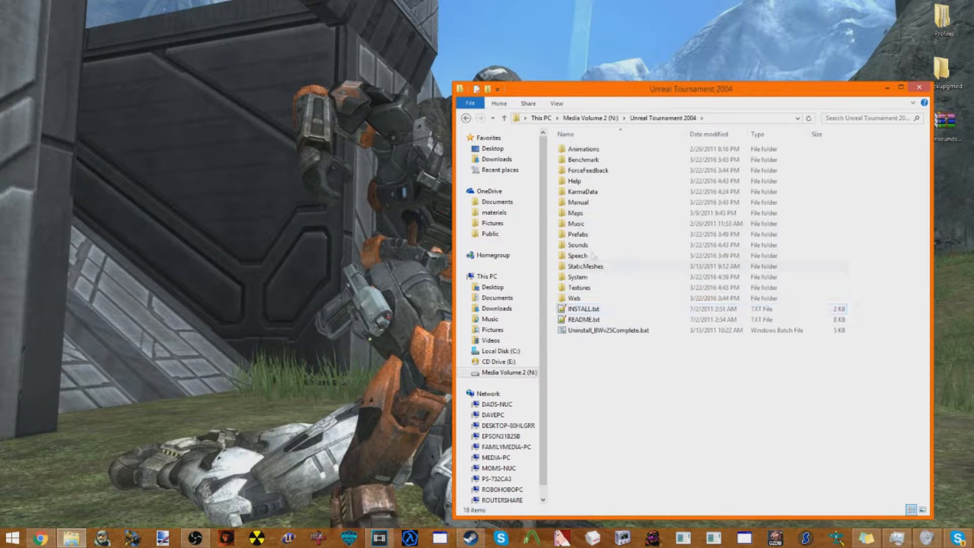
Step: Open the Help folder and read DoomMonsterPackv3_ReadMe.txt
double_click(574, 181)
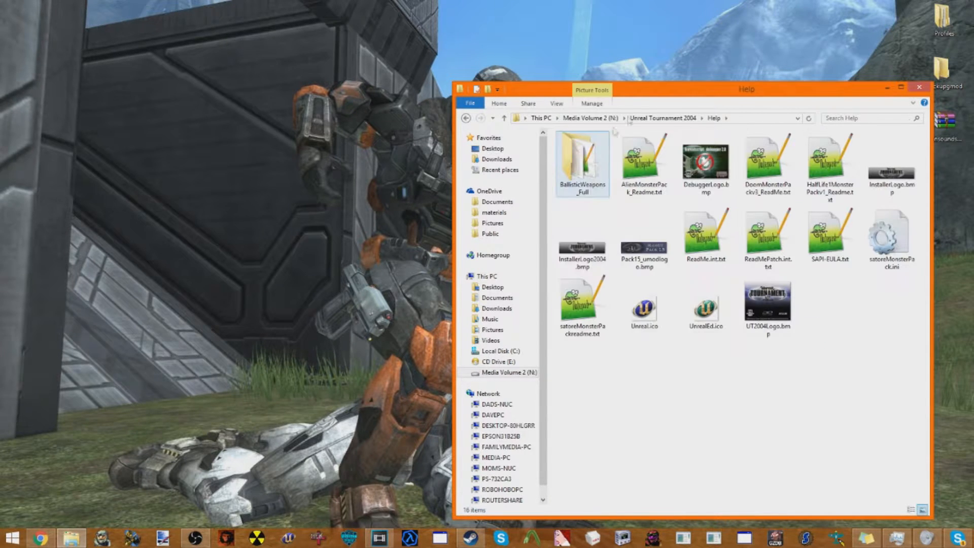
left_click(828, 165)
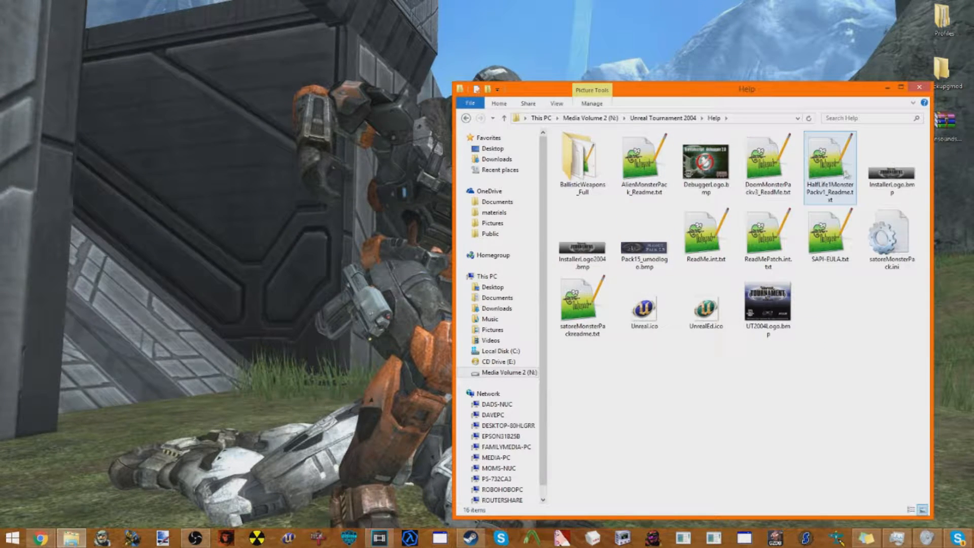
left_click(767, 164)
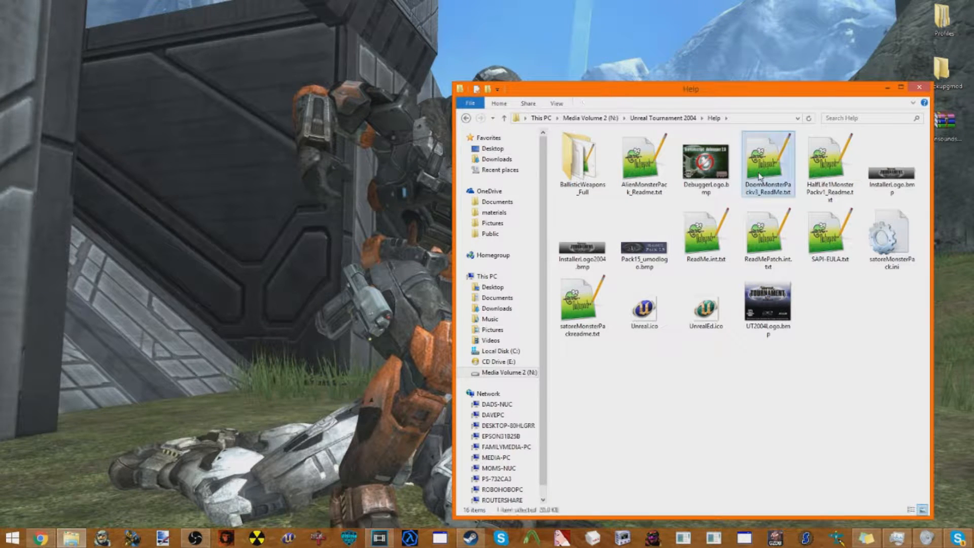
double_click(767, 163)
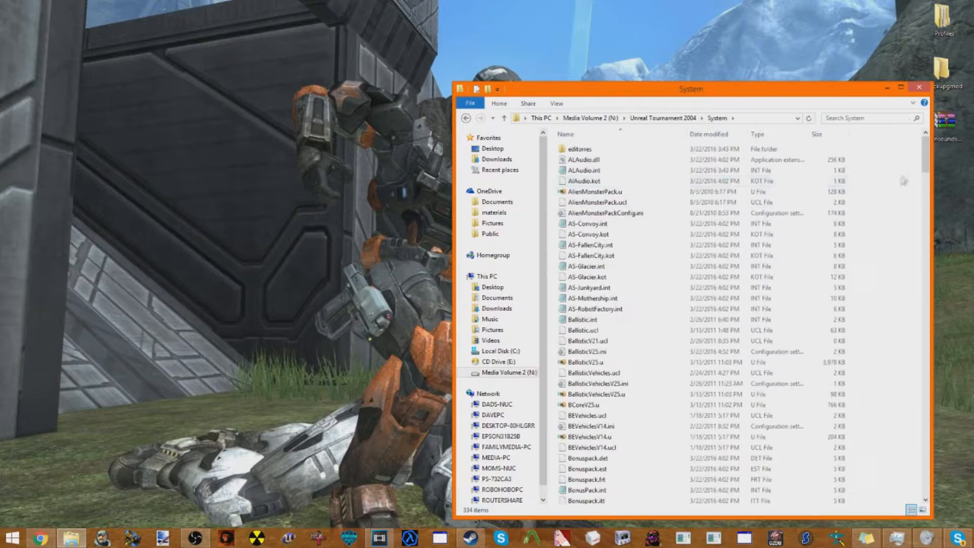
scroll("down", 3)
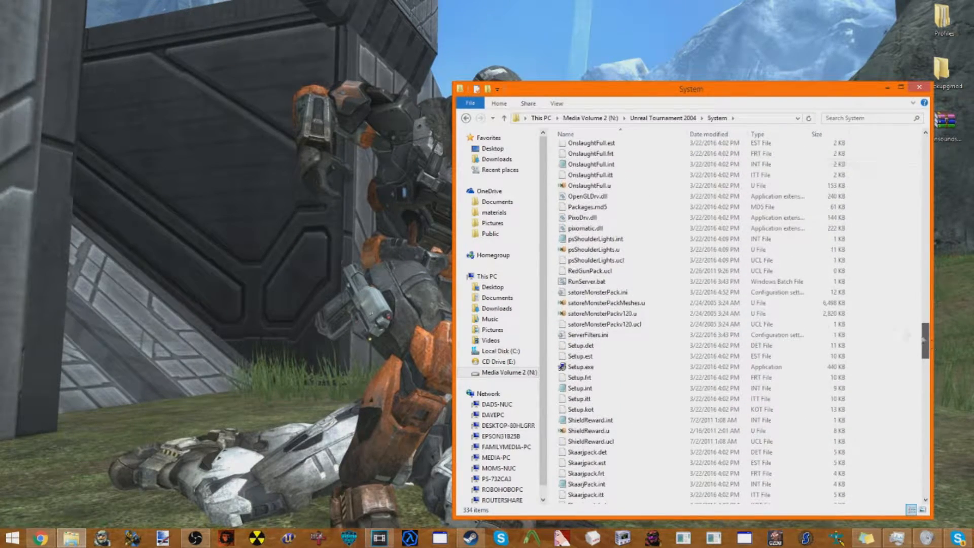
Step: Open satoreMonsterPack.ini in maximized Notepad and highlight the [SMPMonsterTable] entries
double_click(598, 292)
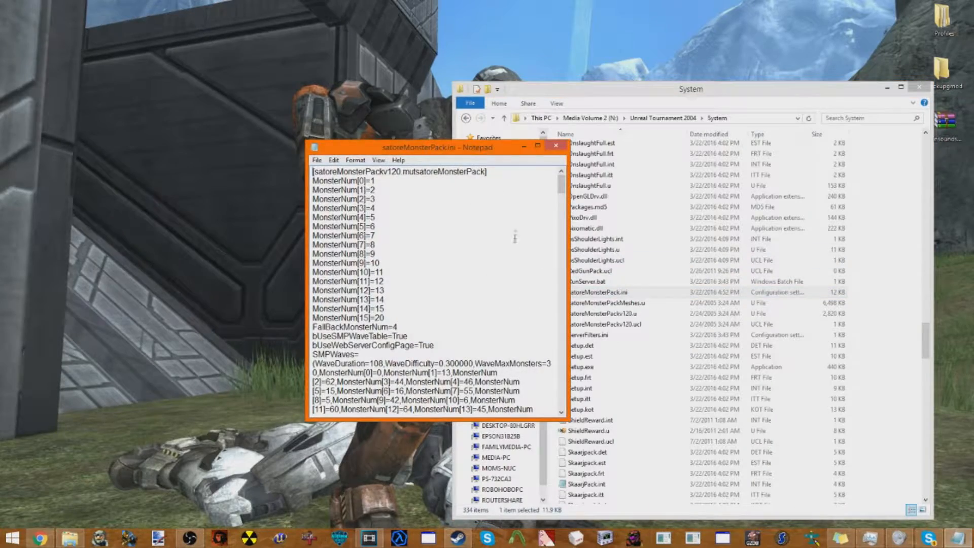
left_click(537, 145)
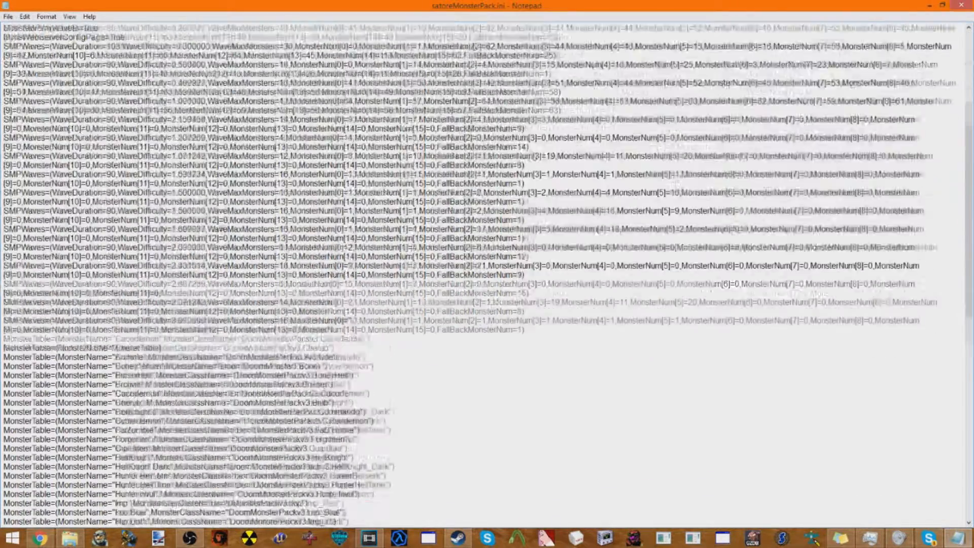
scroll("down", 3)
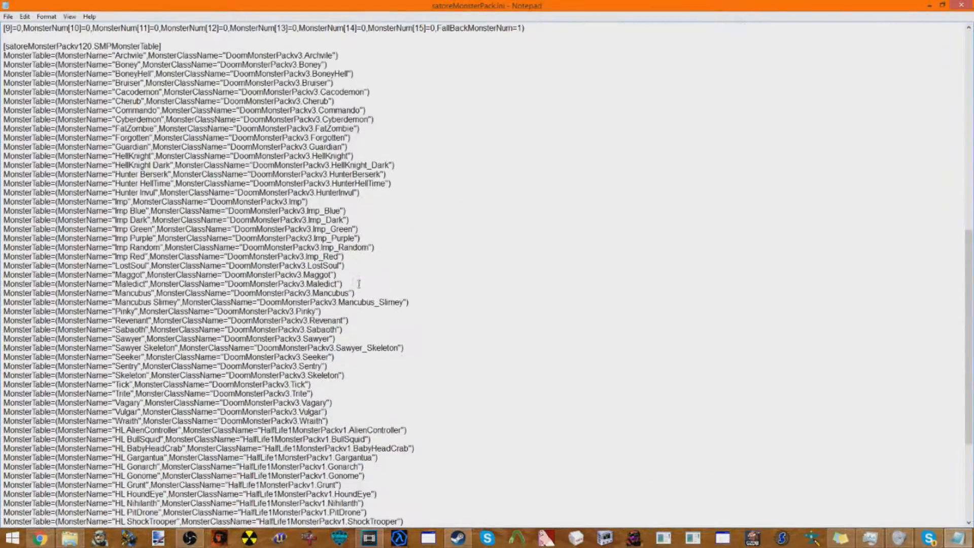
left_click_drag(116, 248, 330, 421)
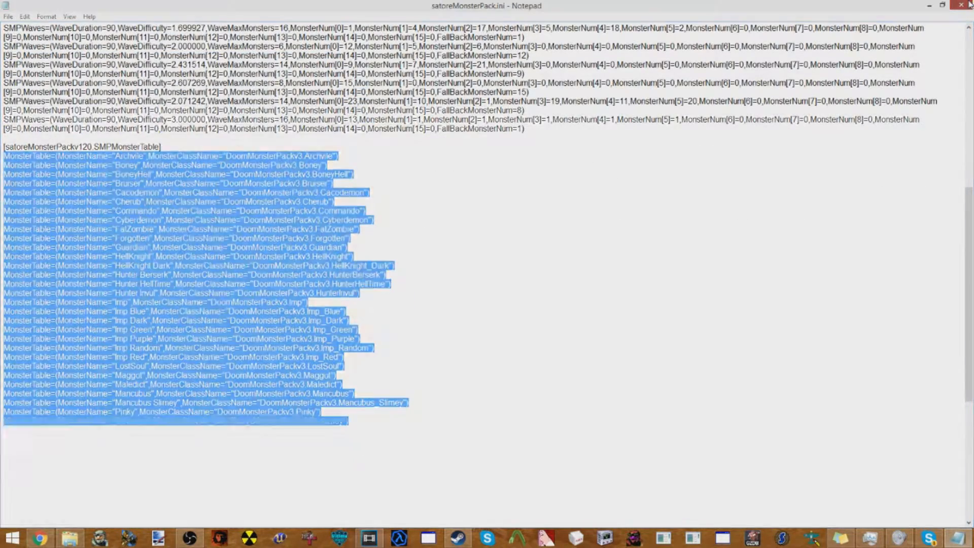
scroll("down", 3)
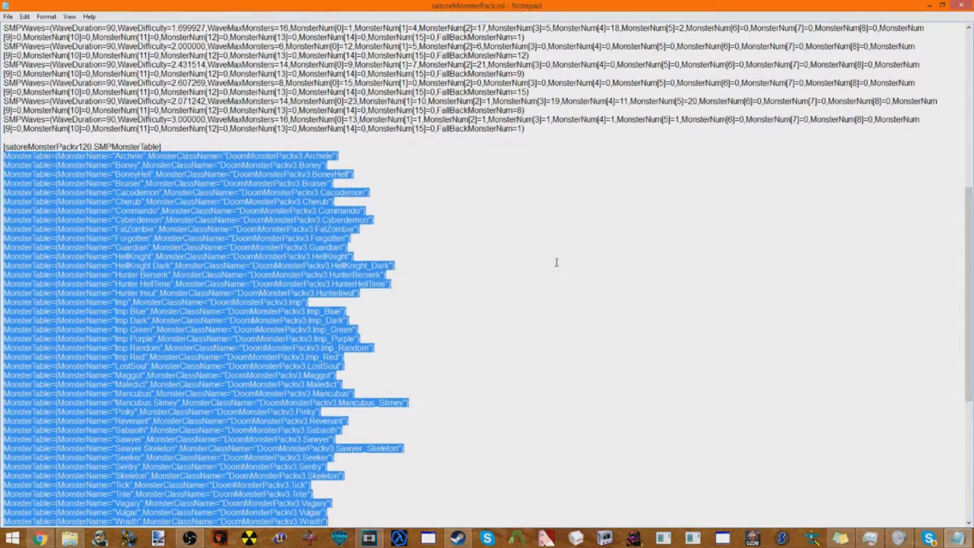
scroll("down", 3)
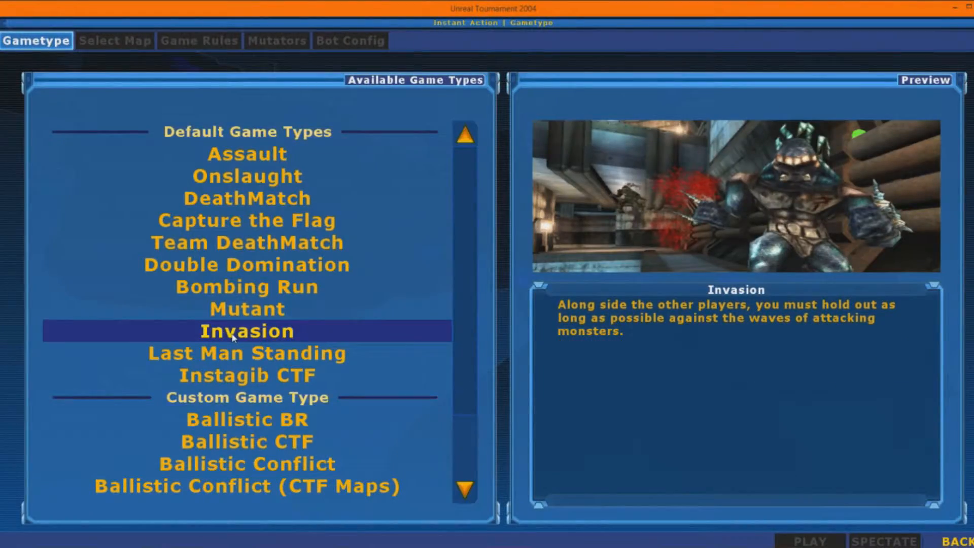
Step: Pick a map for Invasion and select the active satoreMonsterPack Version1.20 mutator
left_click(114, 40)
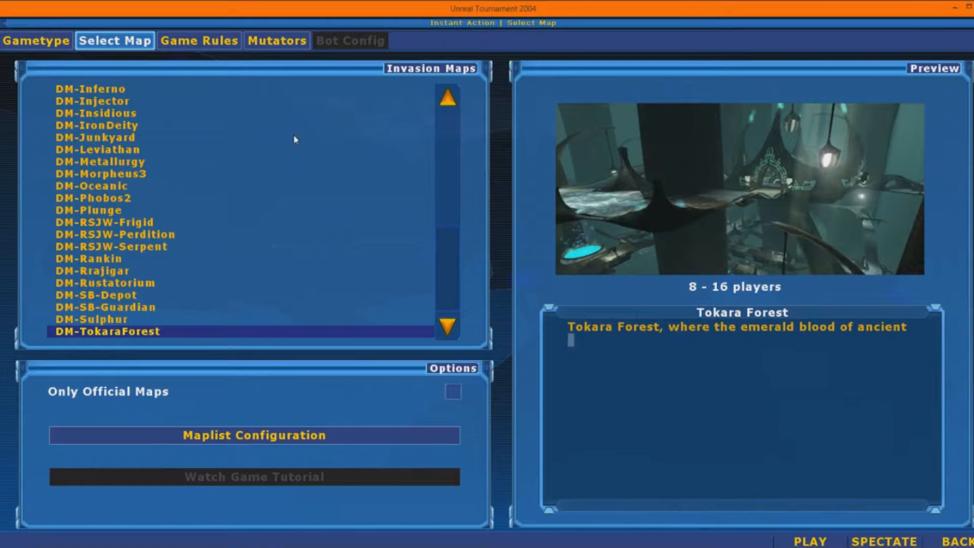
left_click(276, 40)
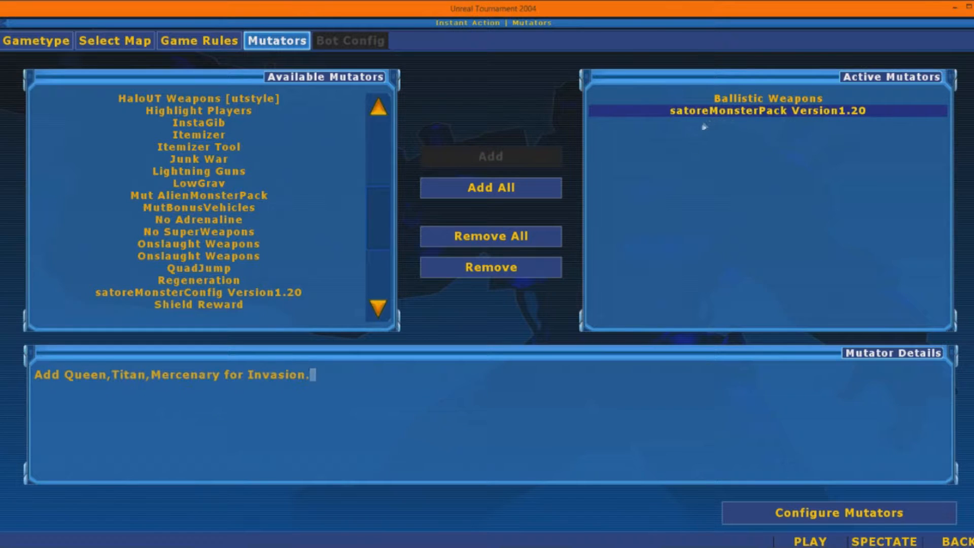
left_click(199, 292)
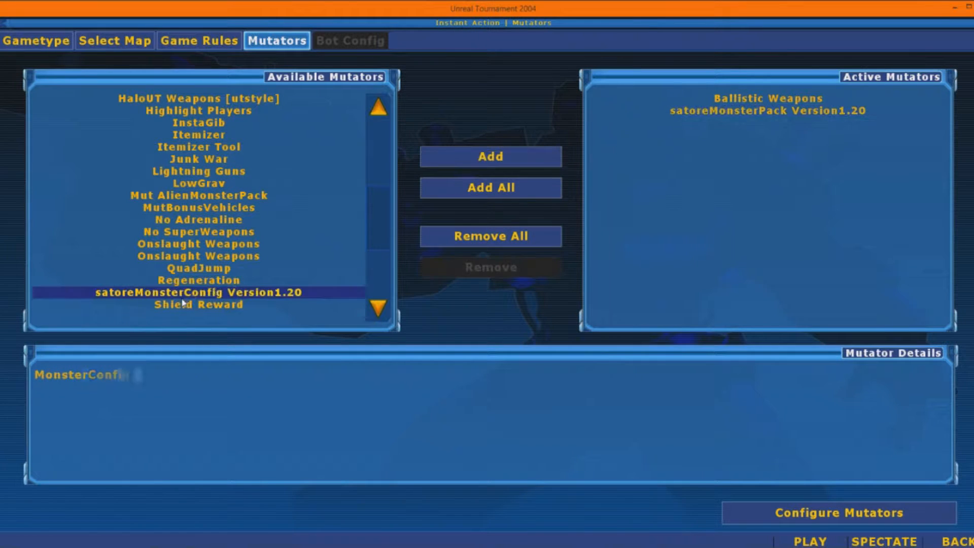
left_click(767, 111)
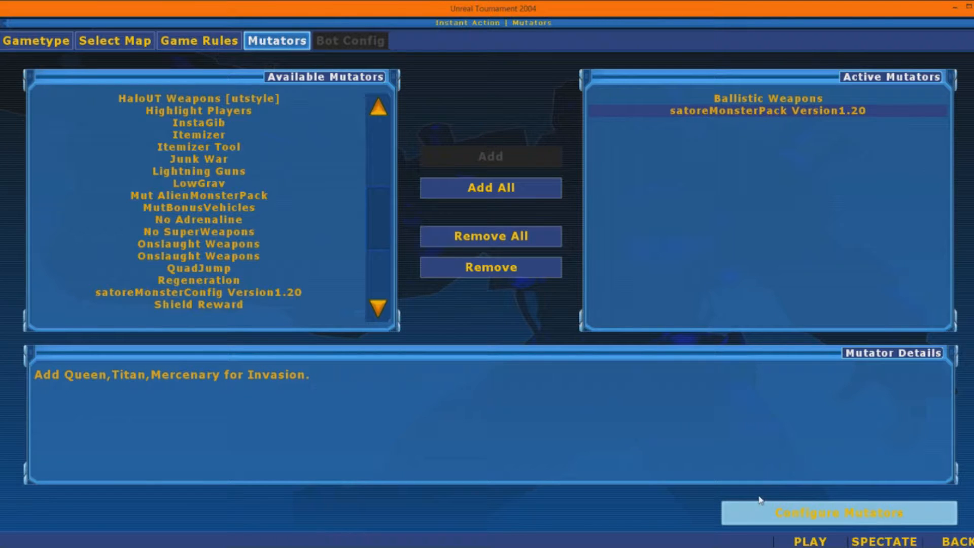
mouse_move(688, 412)
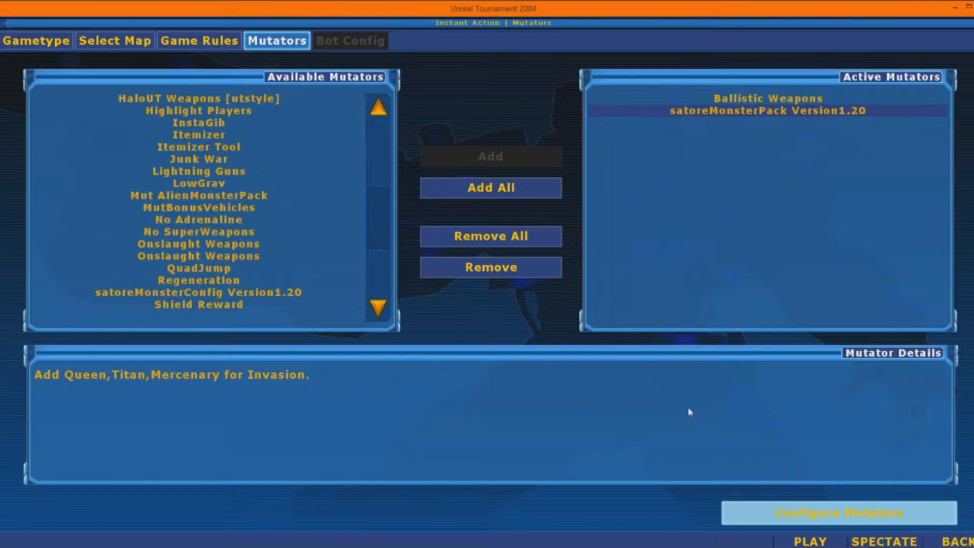
mouse_move(667, 375)
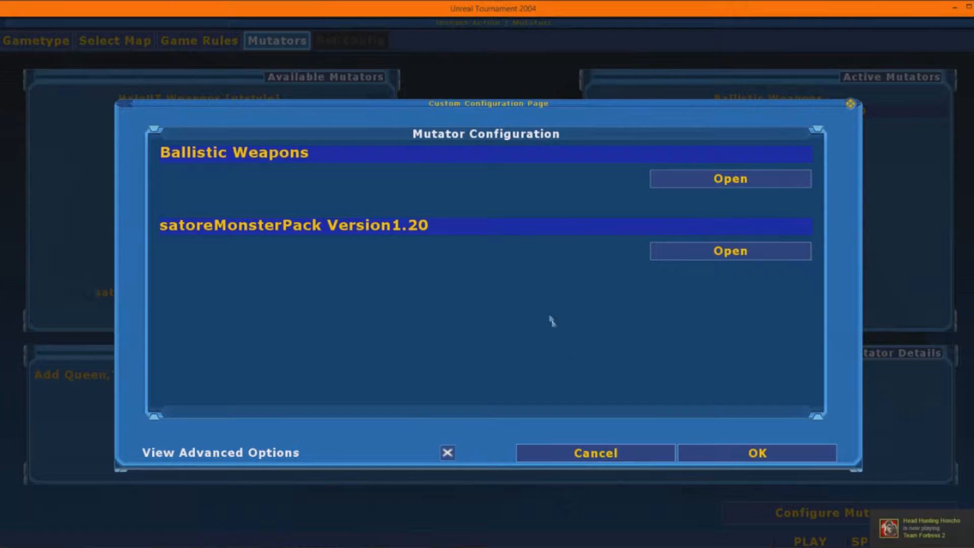
Step: Open the satoreMonsterPack settings and keep Archvile in the first monster slot
left_click(730, 251)
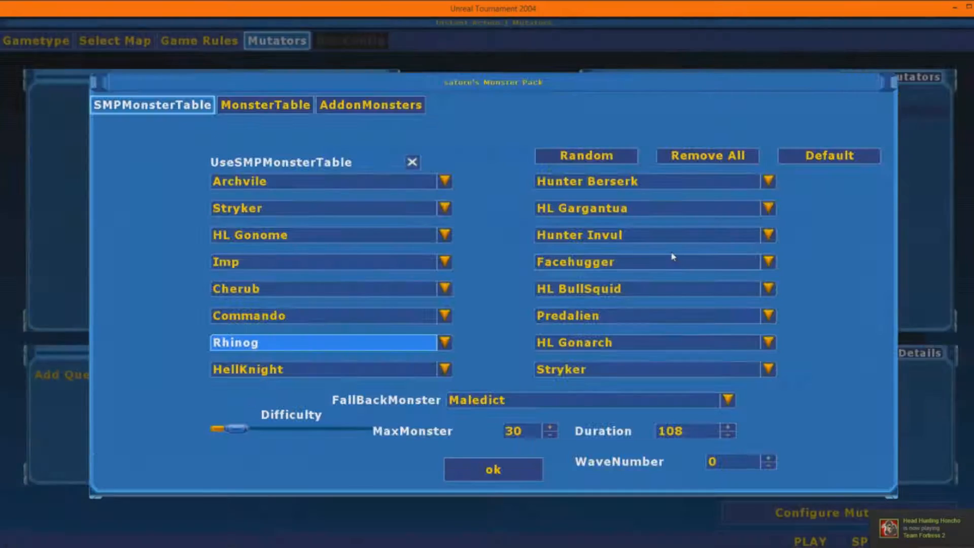
left_click(443, 180)
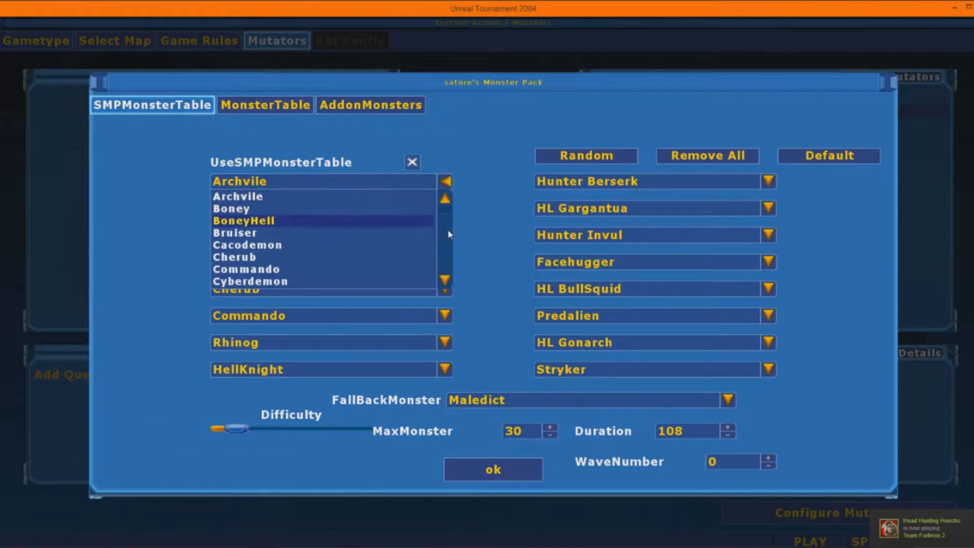
left_click(445, 290)
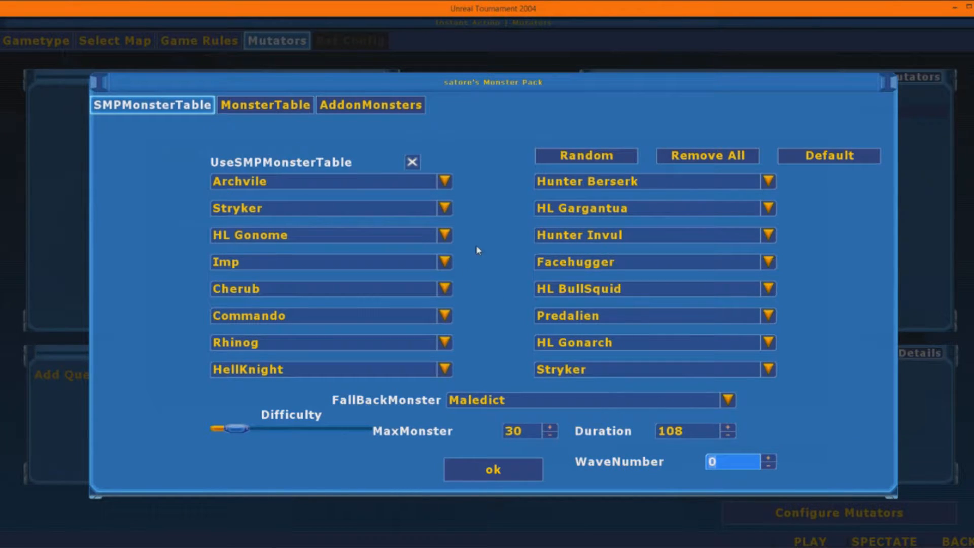
mouse_move(470, 249)
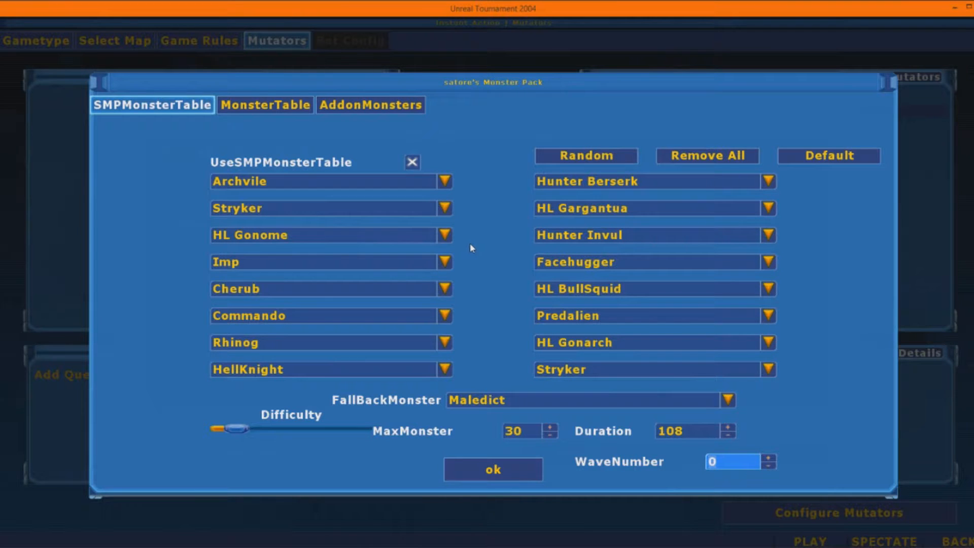
Step: Close the monster pack settings and mutator list, returning to the Select Map tab
left_click(492, 468)
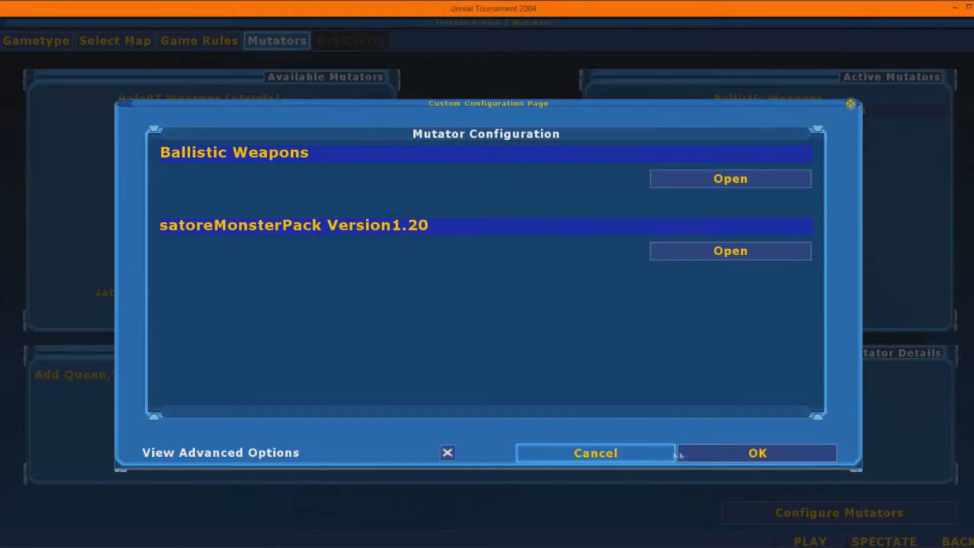
left_click(755, 453)
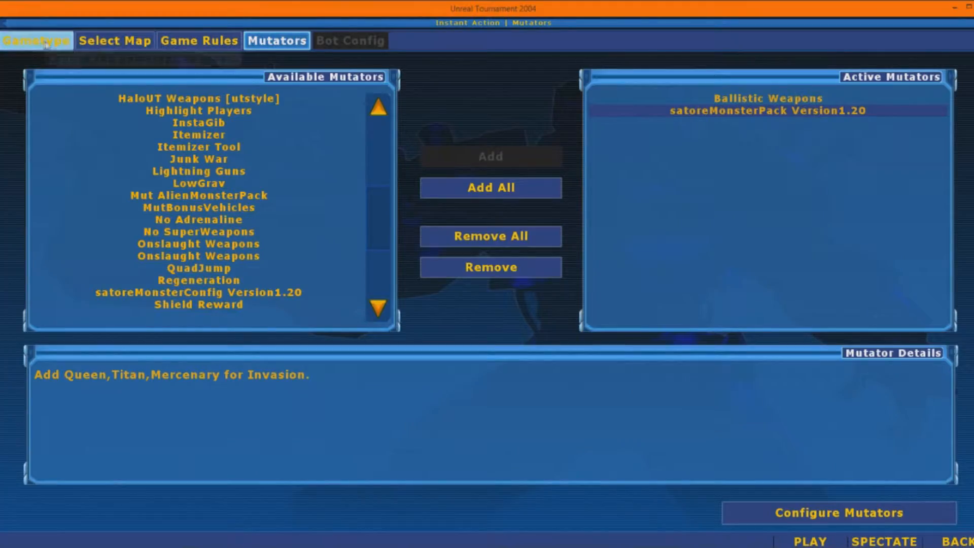
left_click(114, 41)
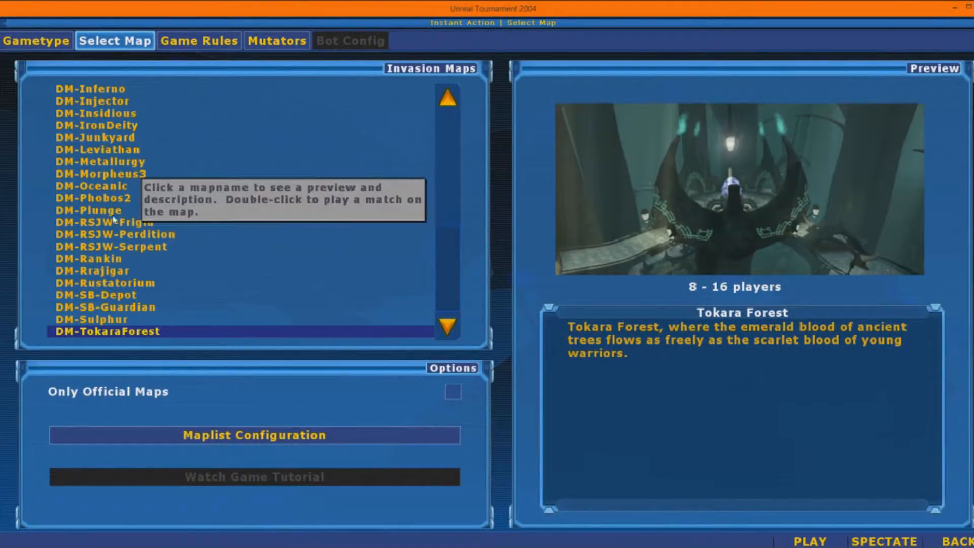
Step: Start an Invasion match on the chosen map and shoot during play
double_click(107, 332)
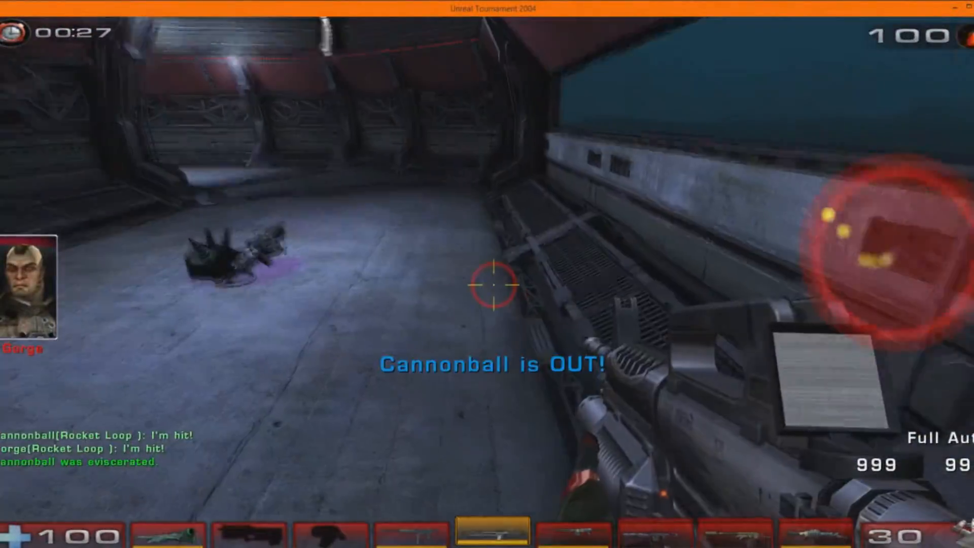
left_click(487, 287)
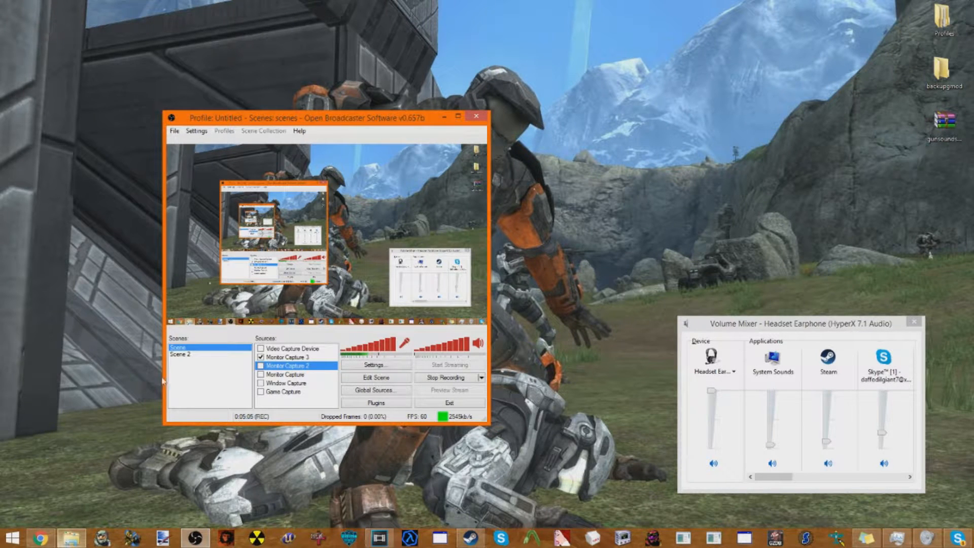
mouse_move(124, 529)
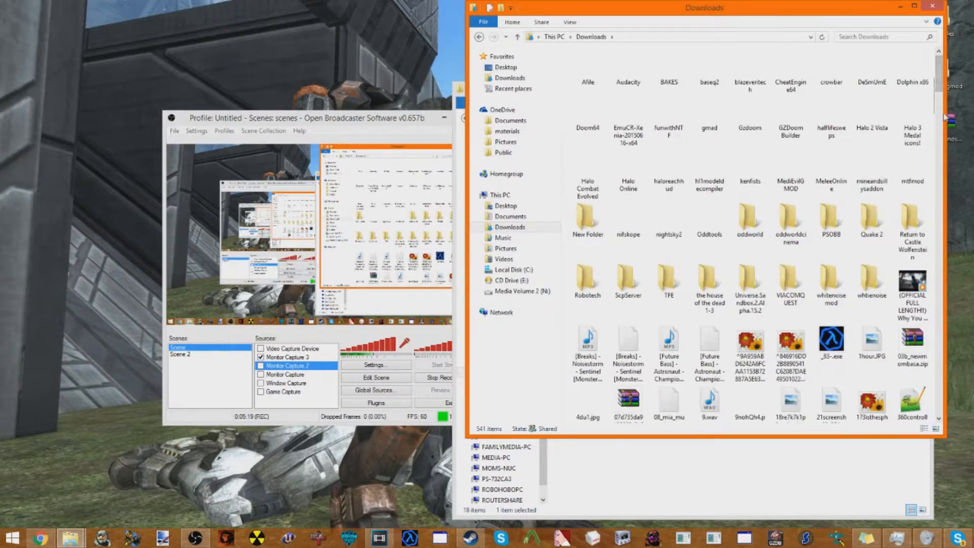
Step: Scroll through Downloads and go to the Unreal Tournament 2004 folder
scroll("down", 3)
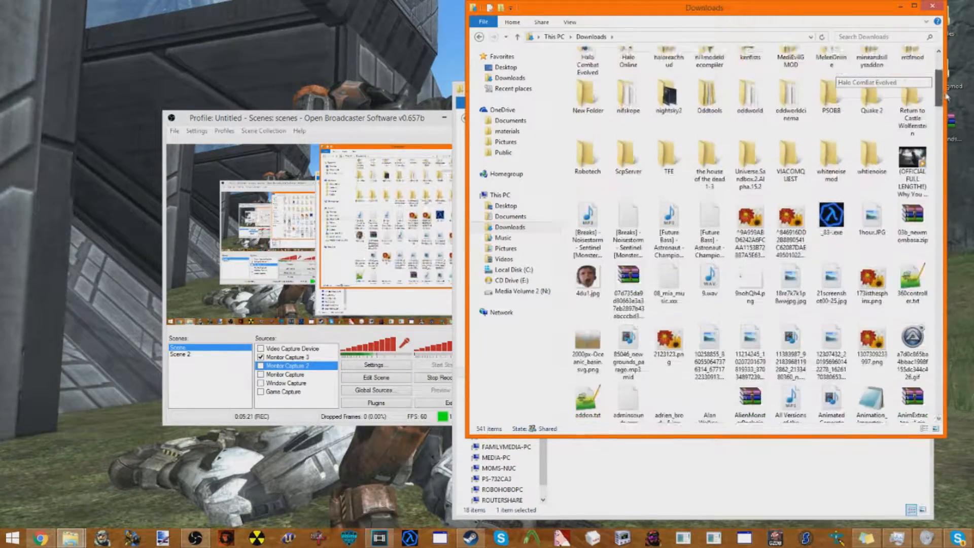
scroll("down", 3)
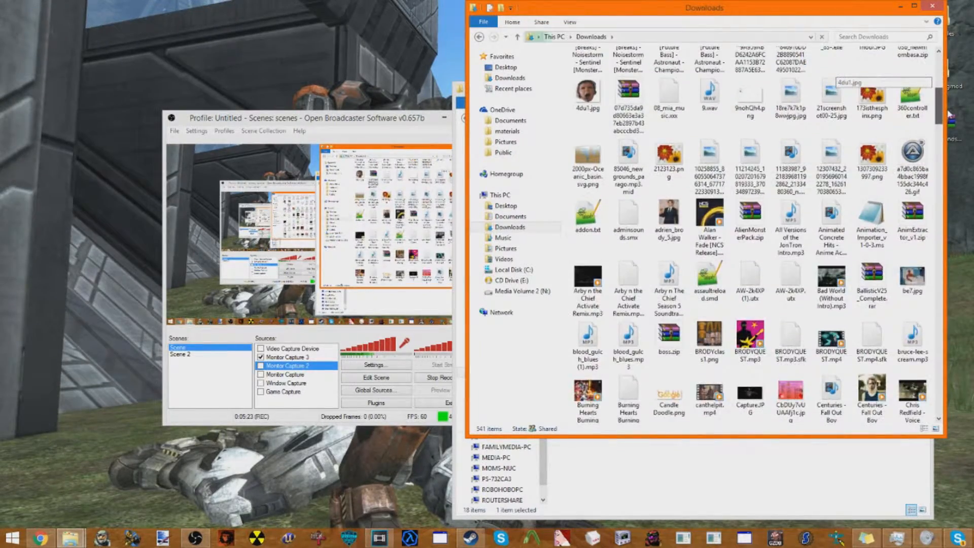
left_click(791, 283)
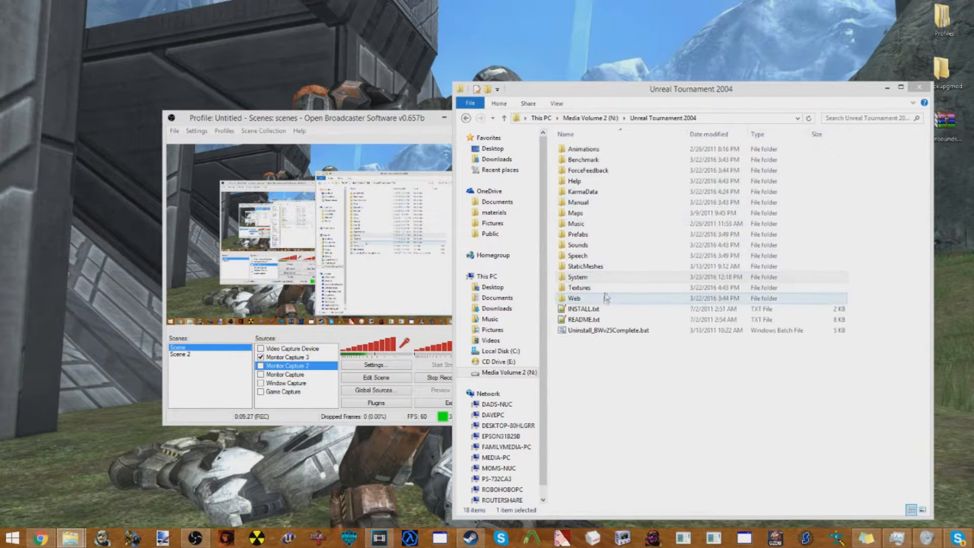
Step: Open the Textures folder and scroll its file list
double_click(578, 287)
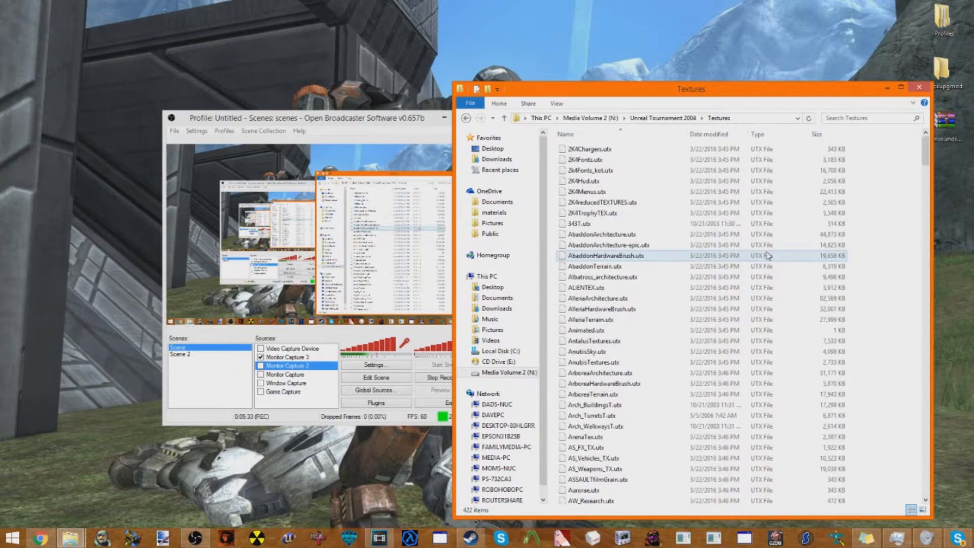
scroll("down", 3)
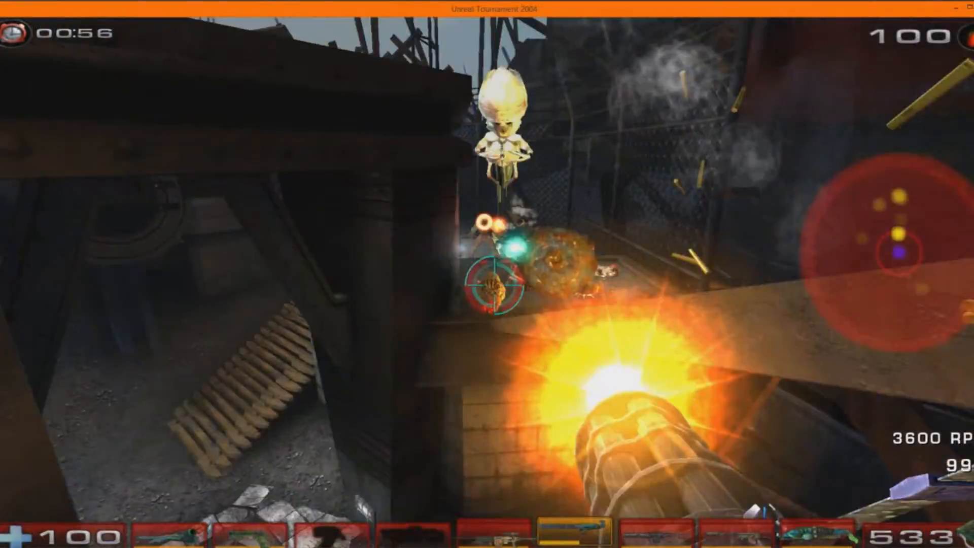
Step: Shoot the flying monster with the minigun
left_click(487, 274)
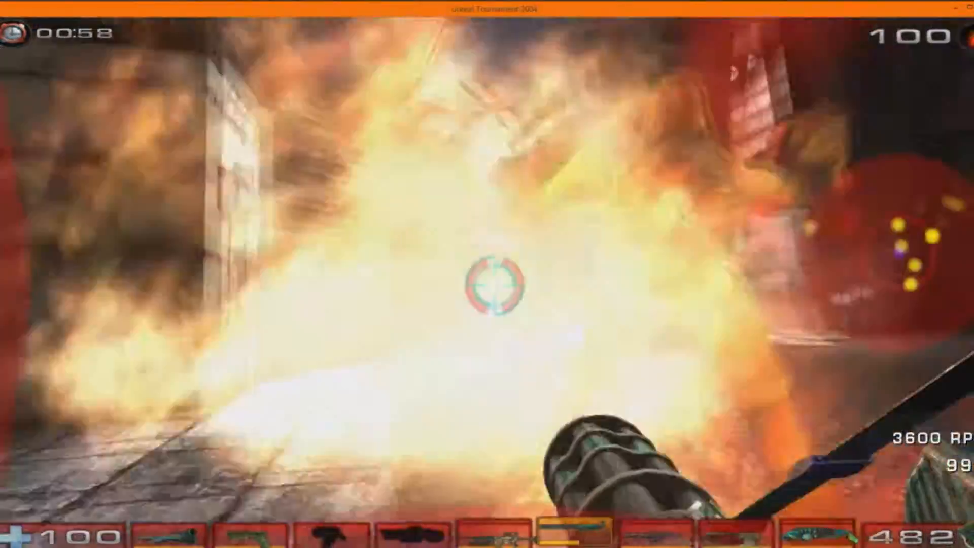